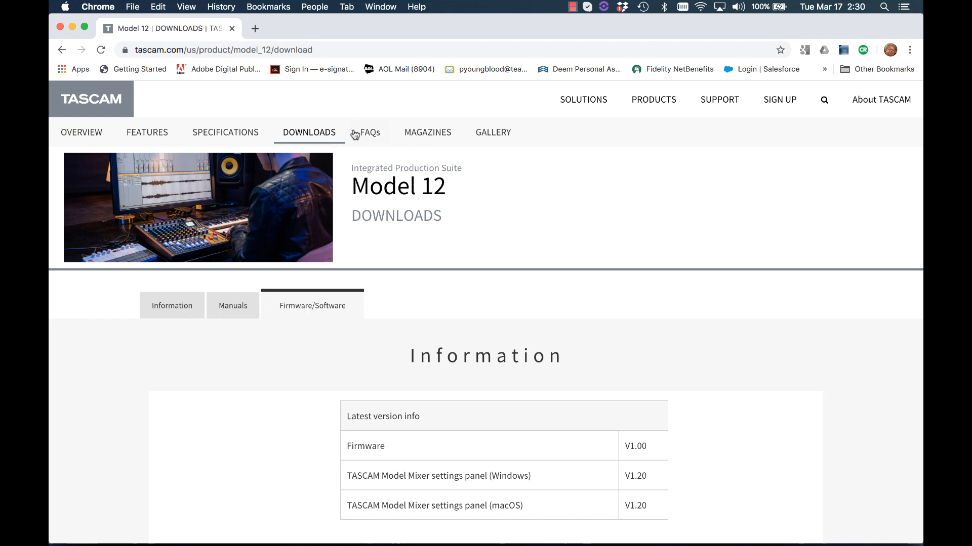
pyautogui.moveTo(353, 165)
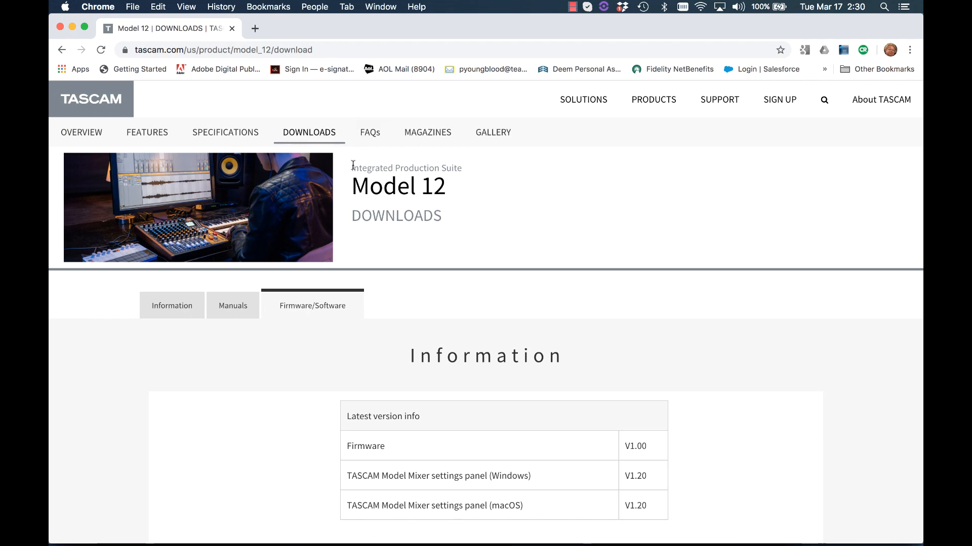
# - Scroll down to the Software section with the Windows and Mac Model Mixer V1.20 installers
pyautogui.scroll(-3)
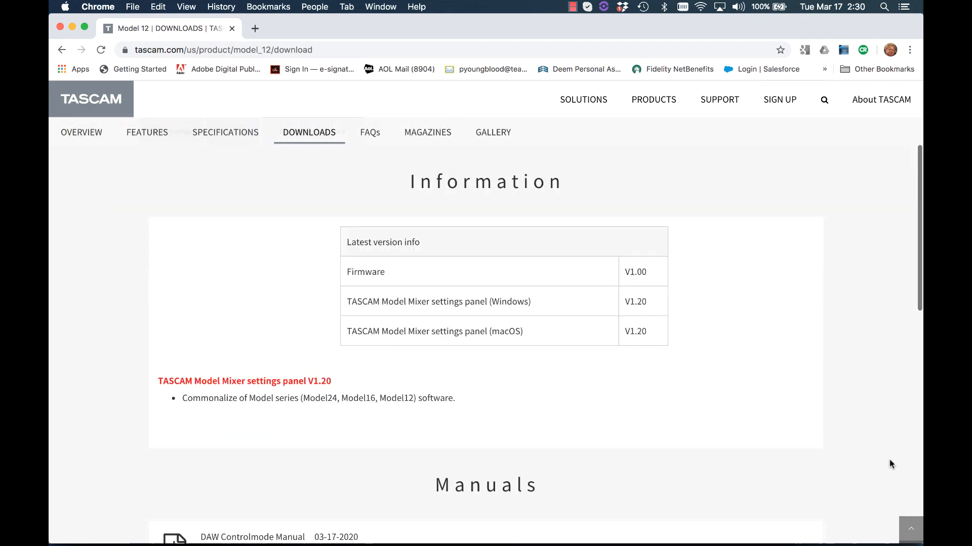
pyautogui.scroll(-3)
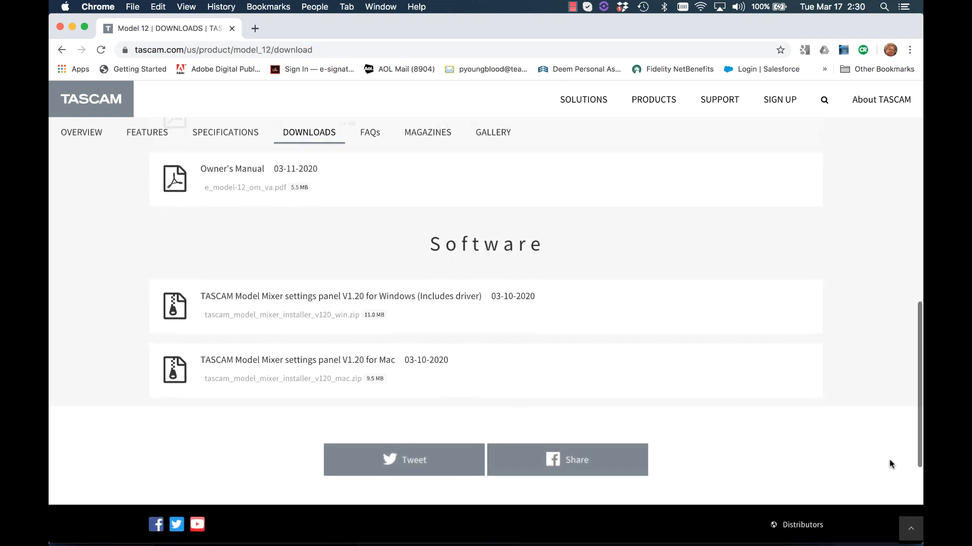
pyautogui.scroll(-3)
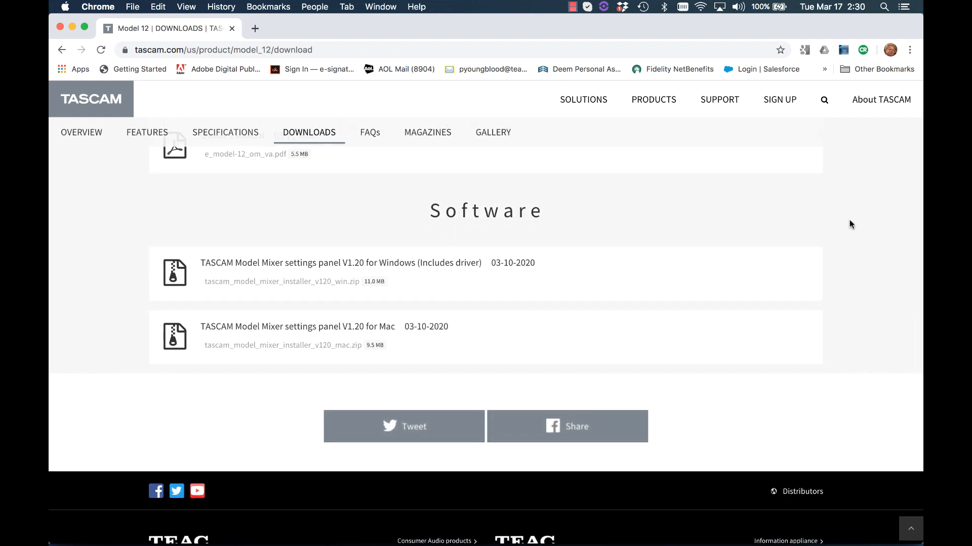
pyautogui.moveTo(534, 274)
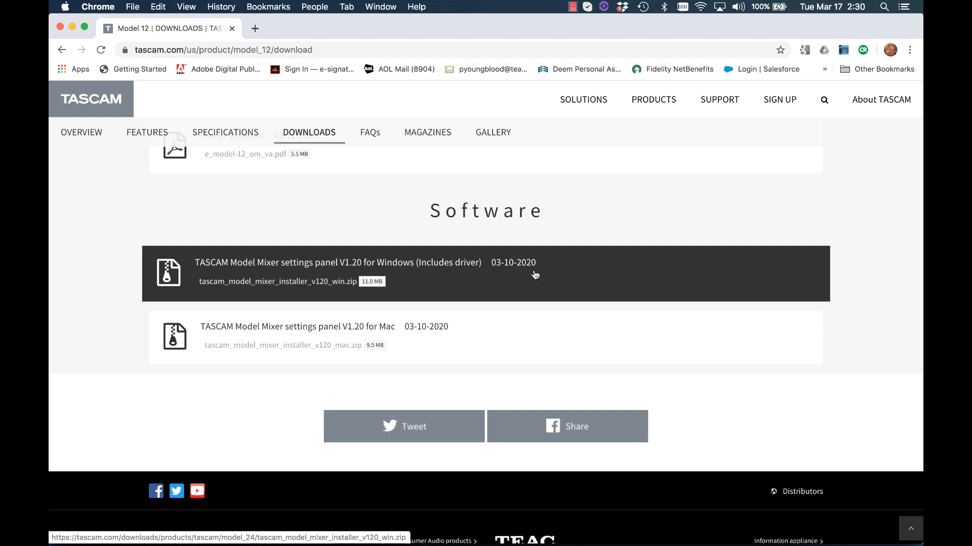
pyautogui.moveTo(524, 330)
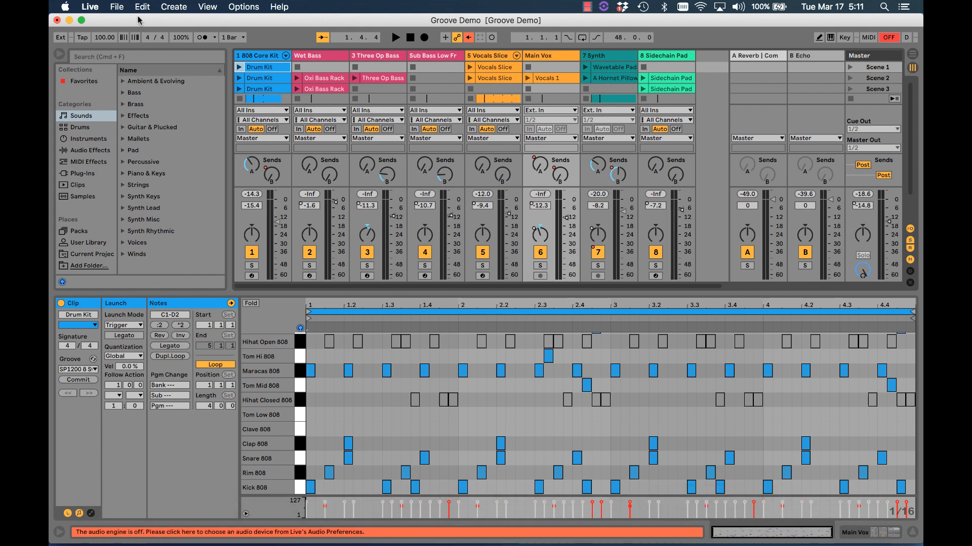
pyautogui.moveTo(91, 9)
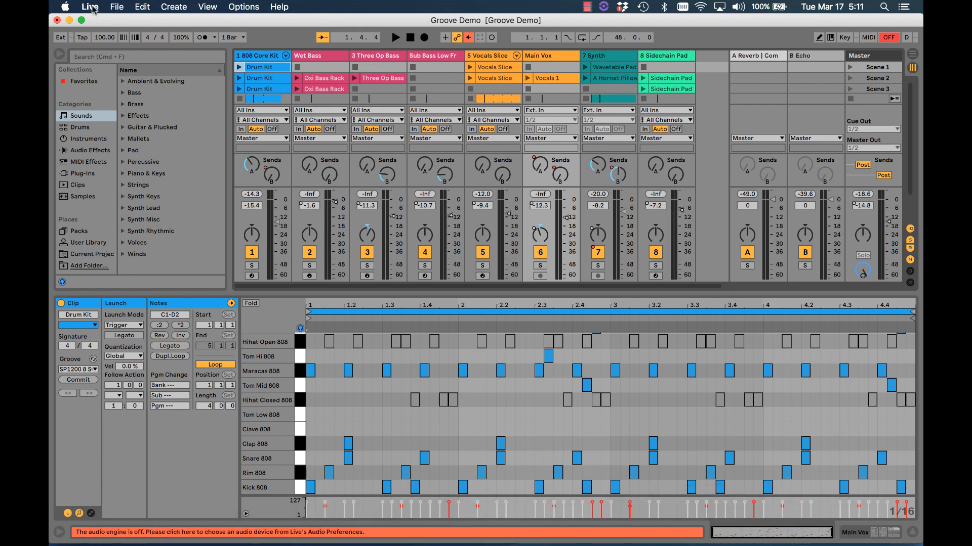
# - In Live Preferences' Audio tab, set Model 12 (12 In, 10 Out) as input and output device
pyautogui.click(90, 7)
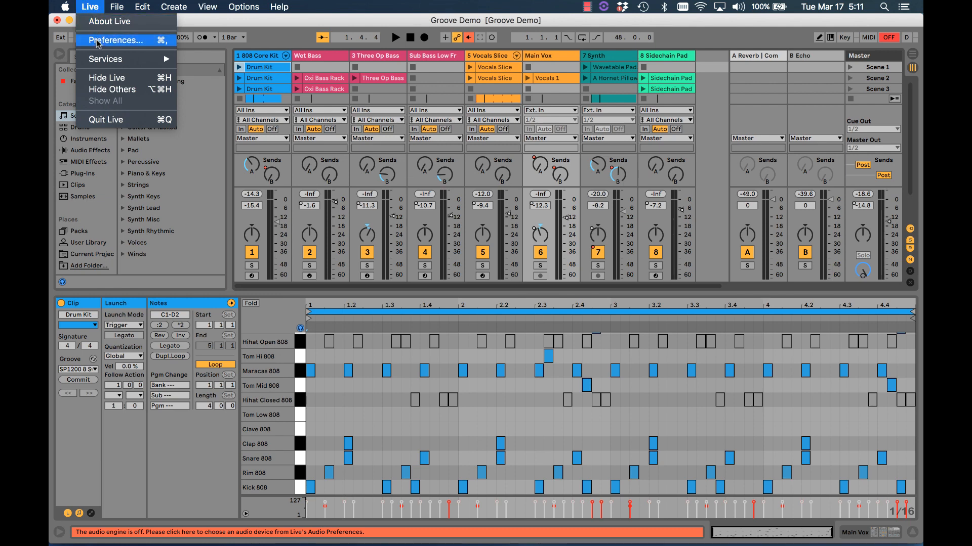
pyautogui.click(115, 39)
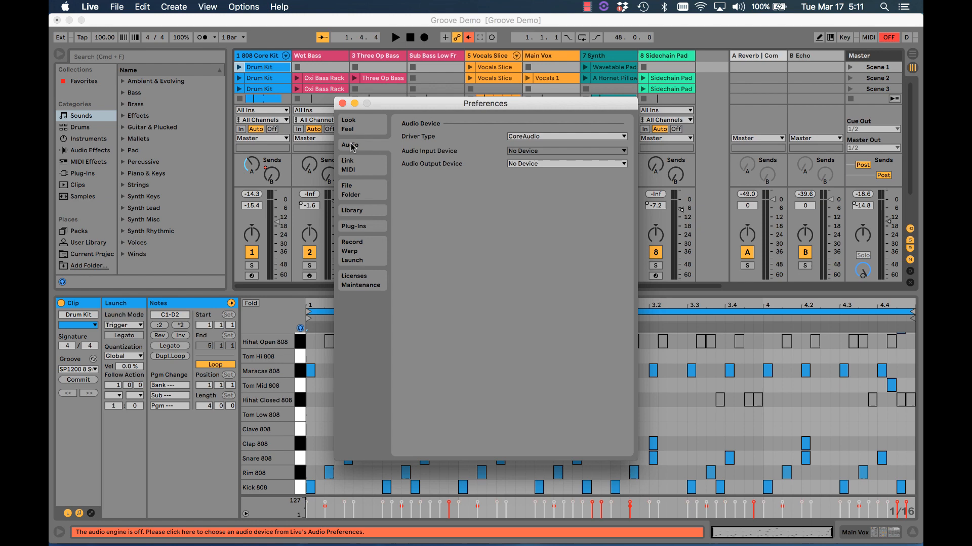
pyautogui.moveTo(428, 165)
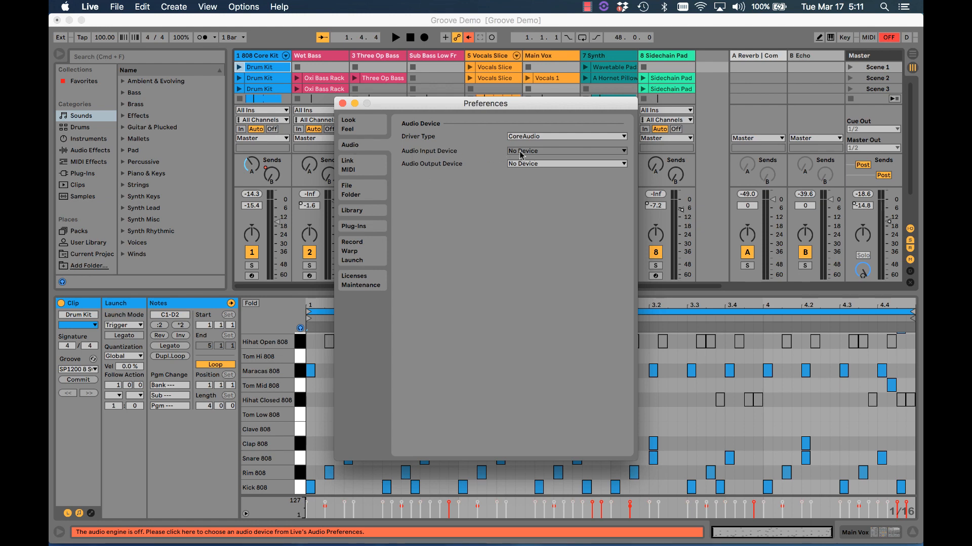
pyautogui.click(564, 150)
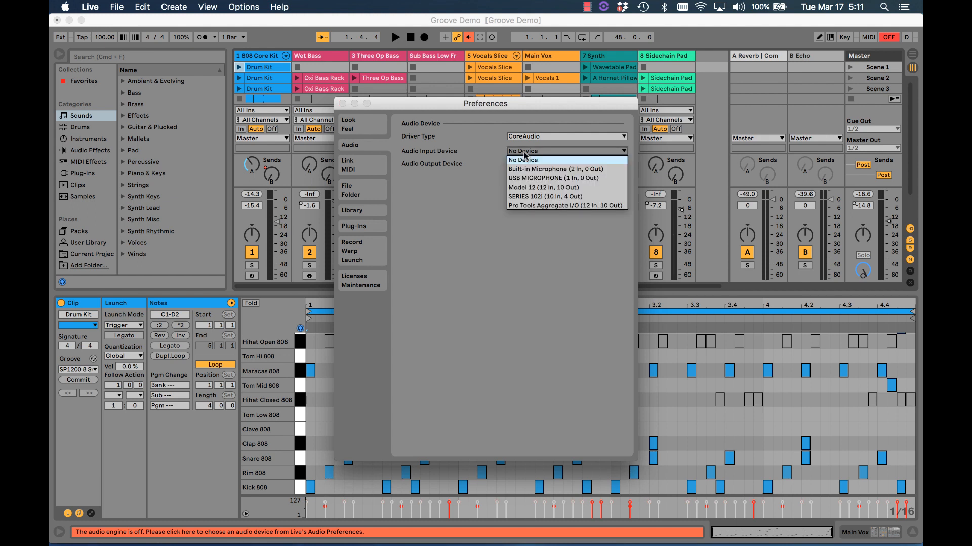
pyautogui.click(543, 187)
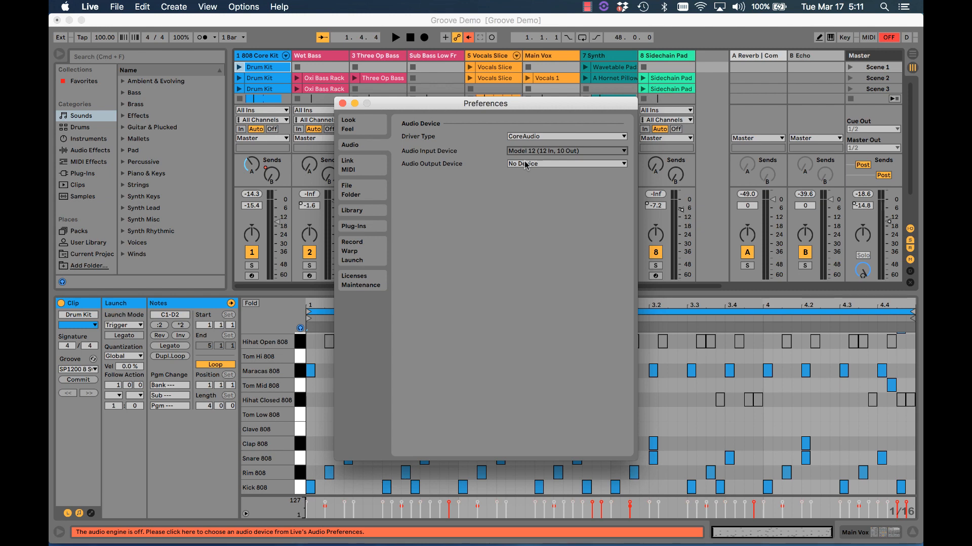
pyautogui.click(564, 163)
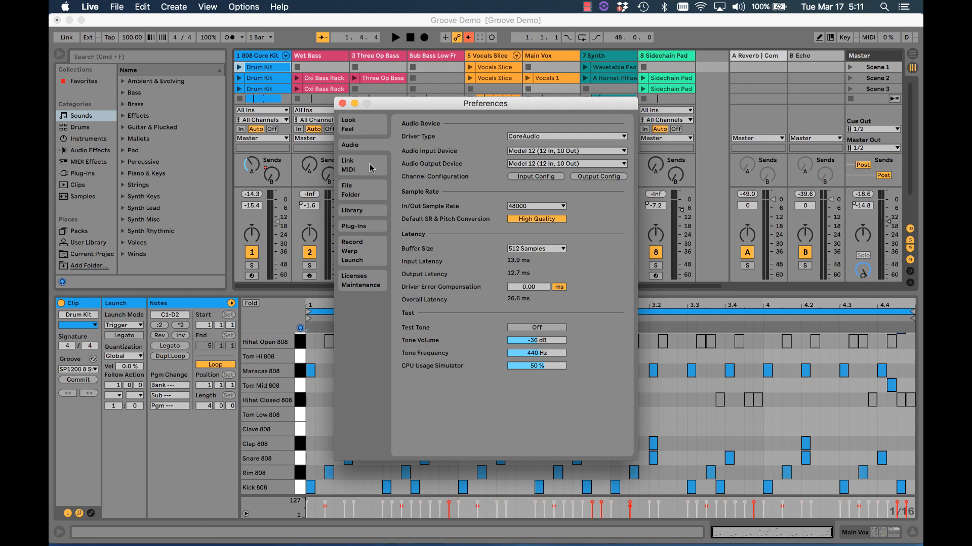
# - On the Link/MIDI tab, set Control Surface 1 to MackieControl
pyautogui.click(349, 165)
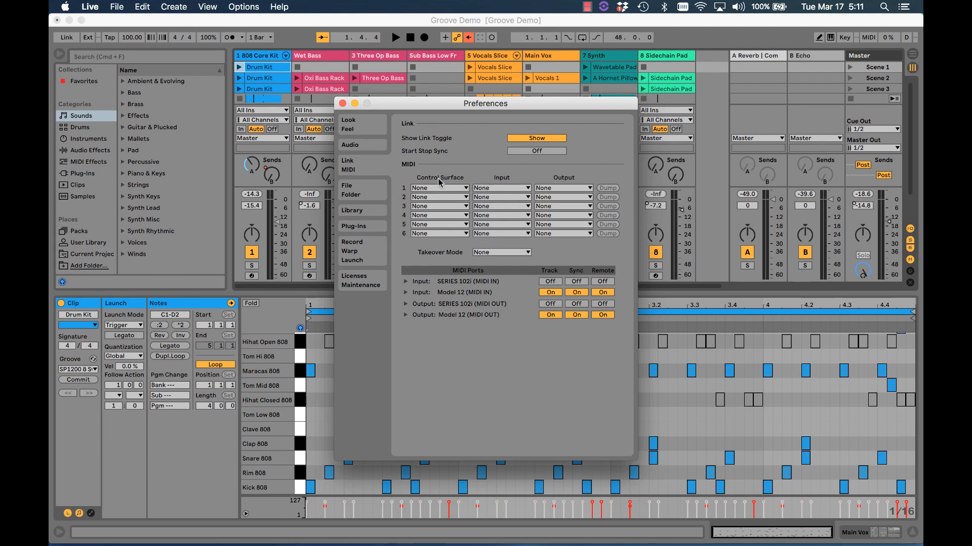
pyautogui.moveTo(439, 189)
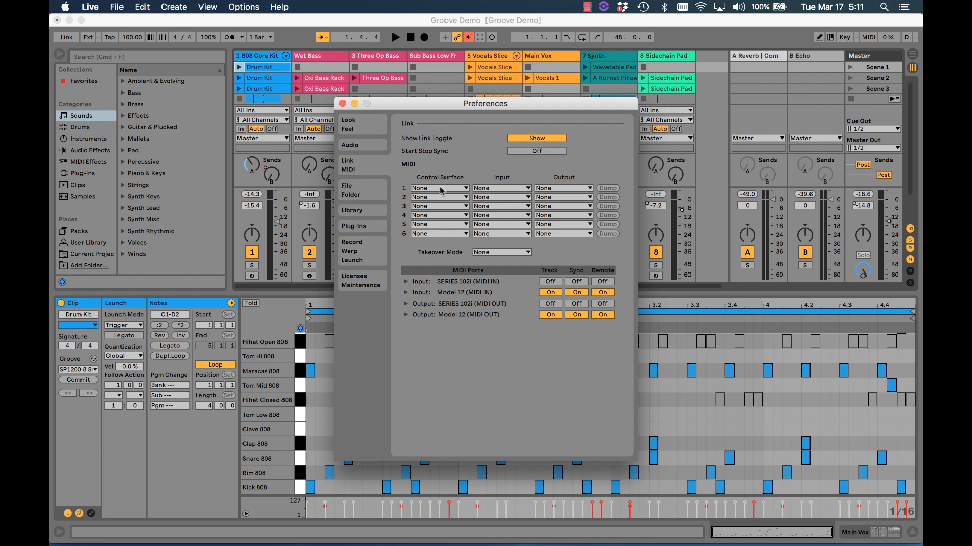
pyautogui.click(439, 188)
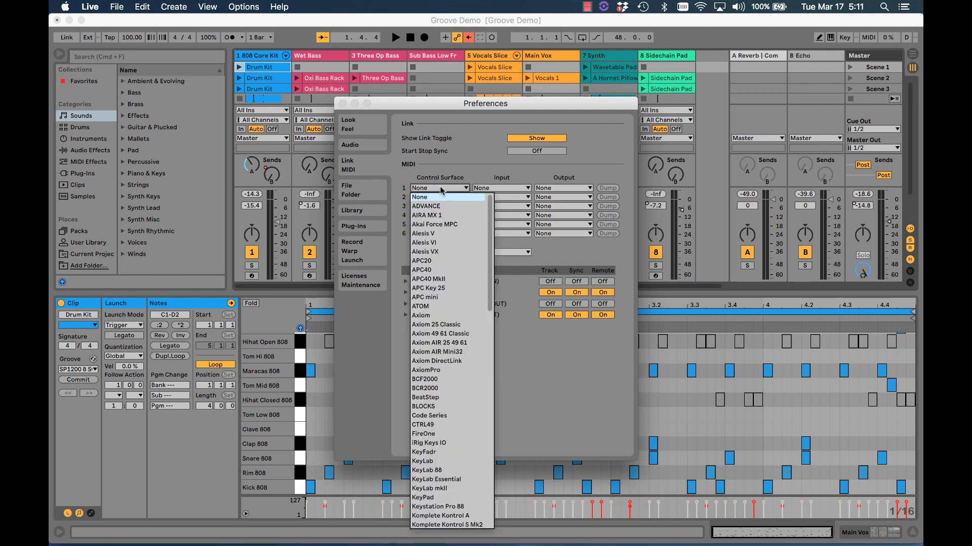
pyautogui.scroll(-3)
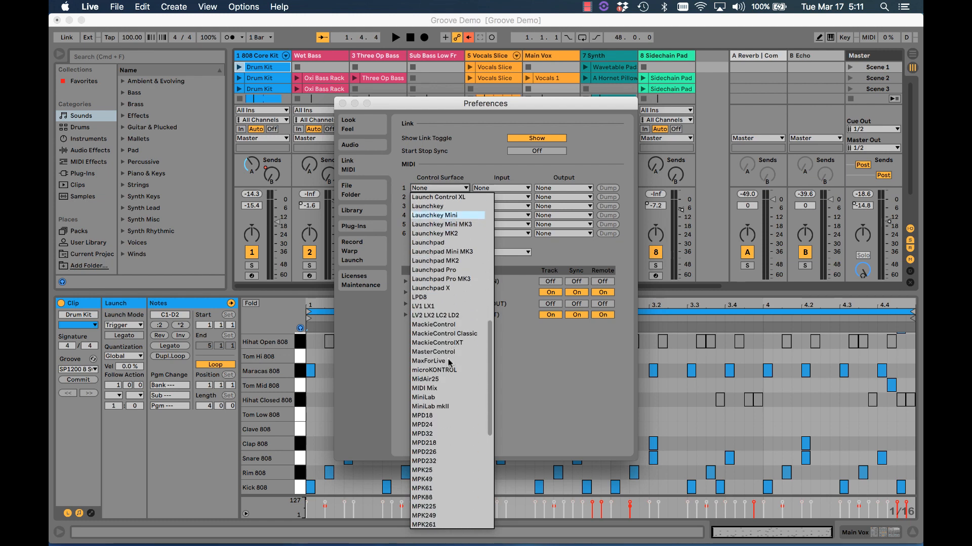
pyautogui.moveTo(444, 334)
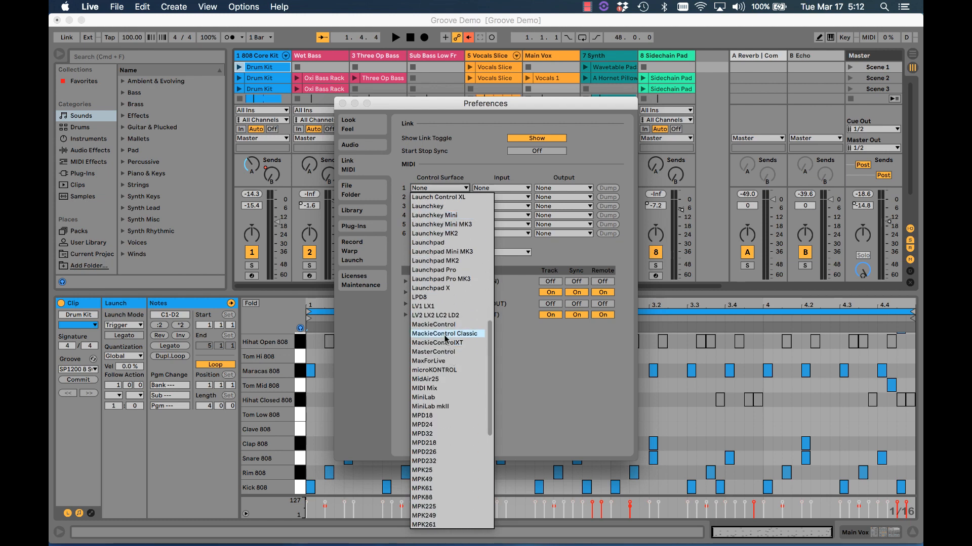
pyautogui.moveTo(441, 325)
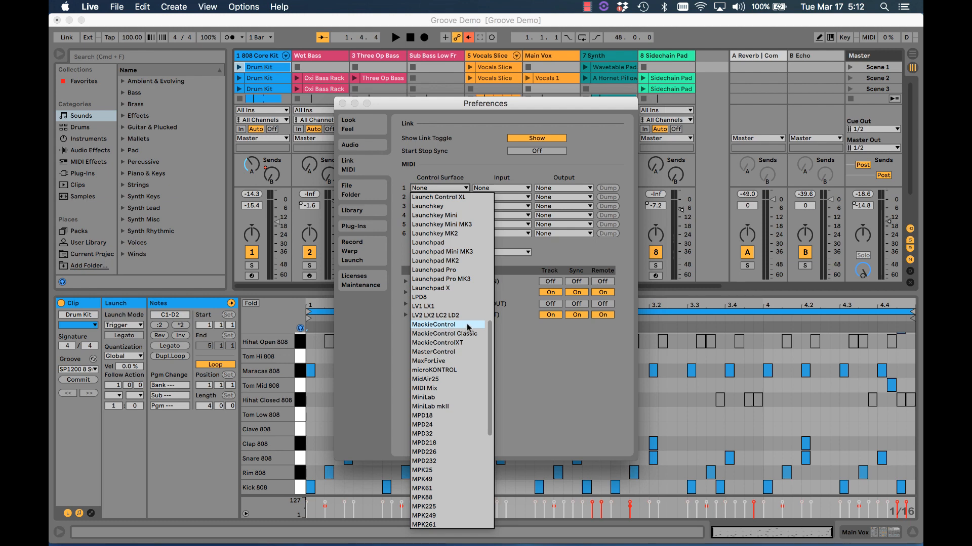
pyautogui.click(433, 324)
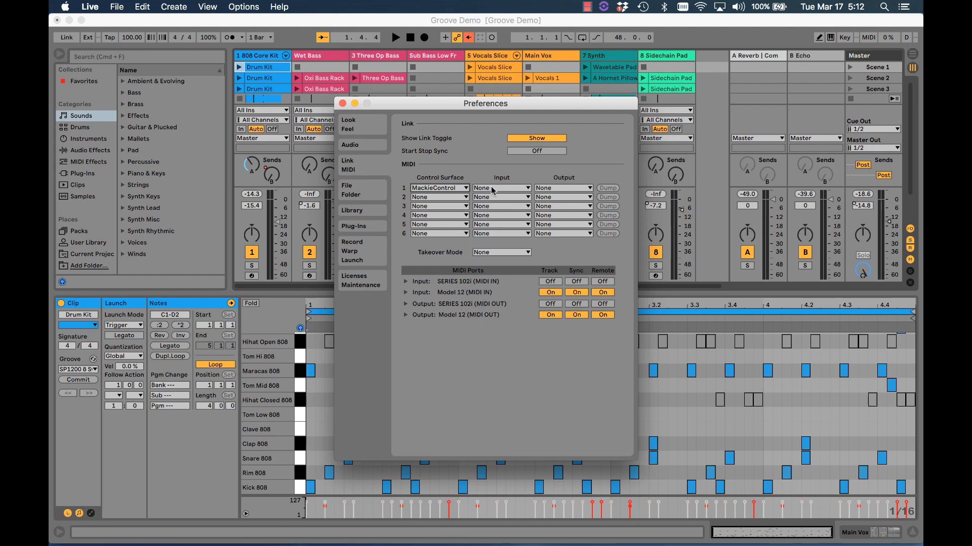
# - Set the MackieControl surface's MIDI Input and Output to Model 12
pyautogui.click(500, 188)
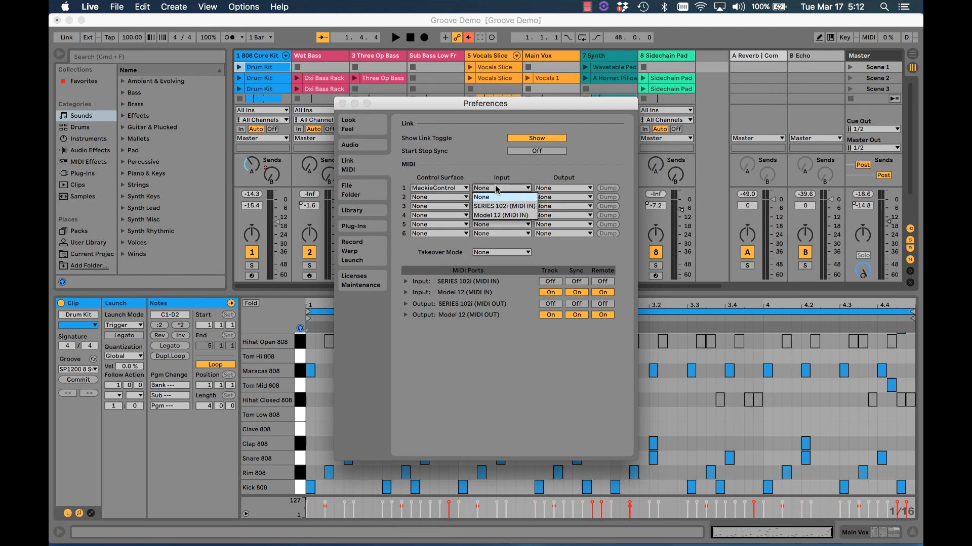
pyautogui.click(504, 216)
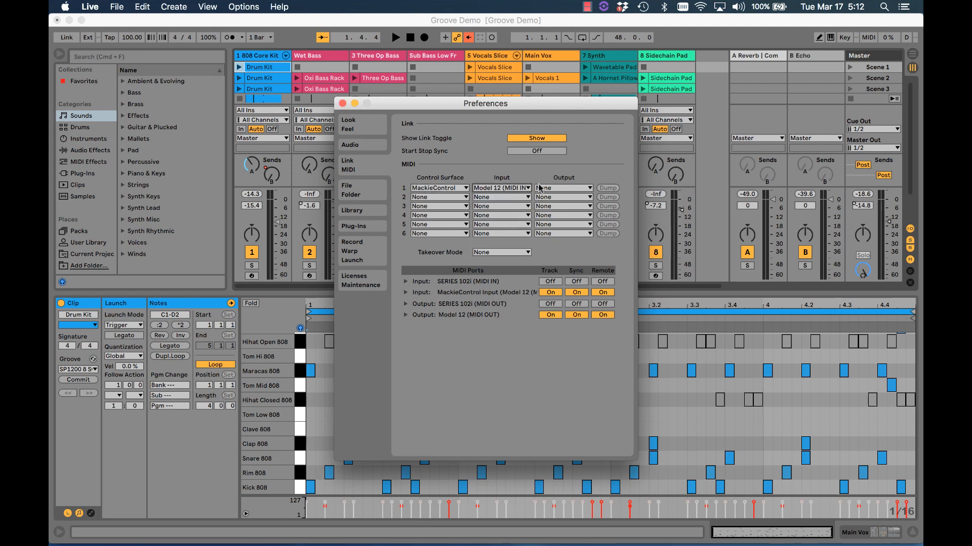
pyautogui.click(563, 187)
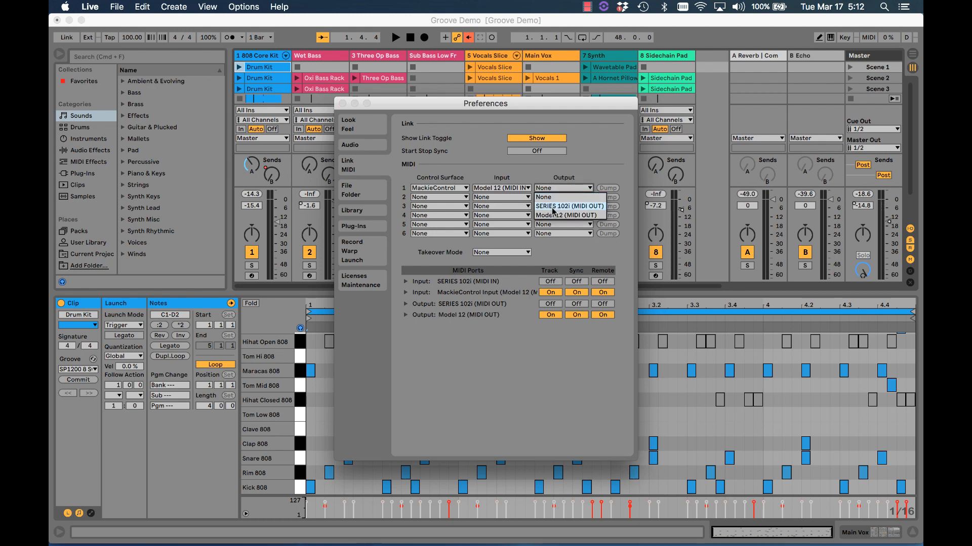
pyautogui.click(564, 215)
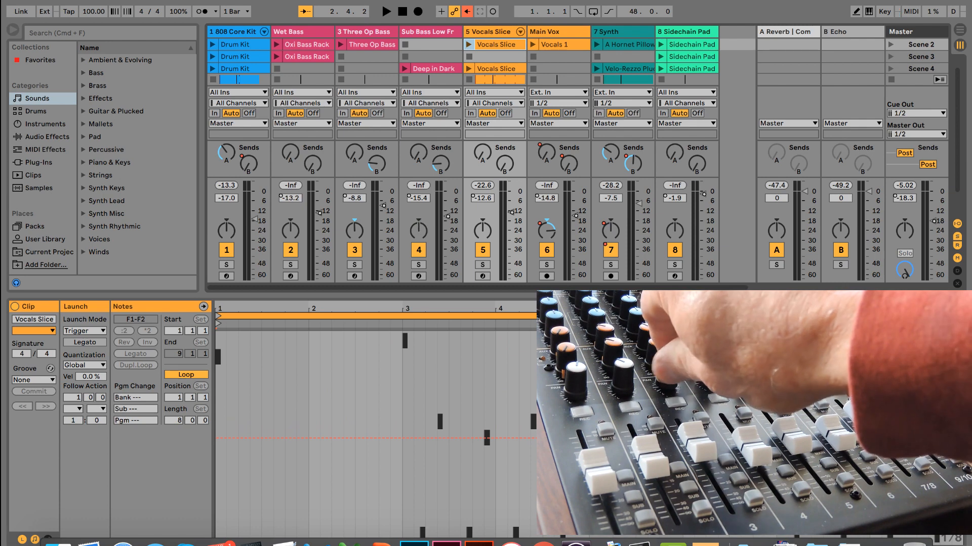
# - Adjust the Vocals Slice, Synth and Master volumes, then switch to Arrangement view
pyautogui.click(386, 11)
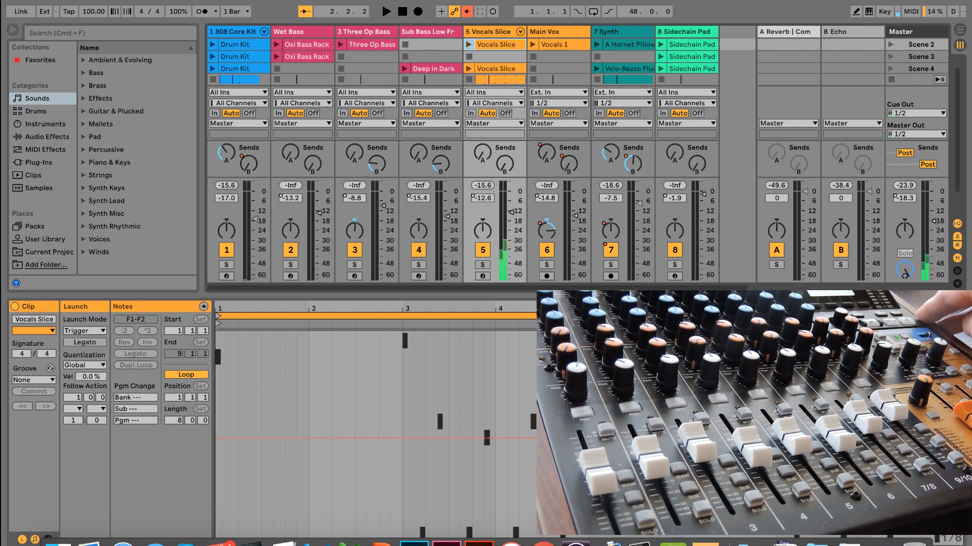
pyautogui.press('tab')
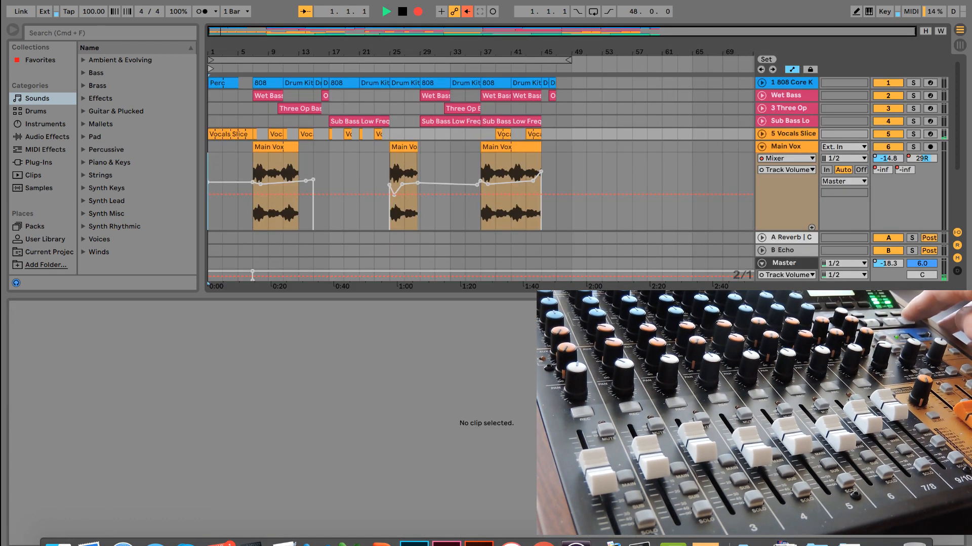